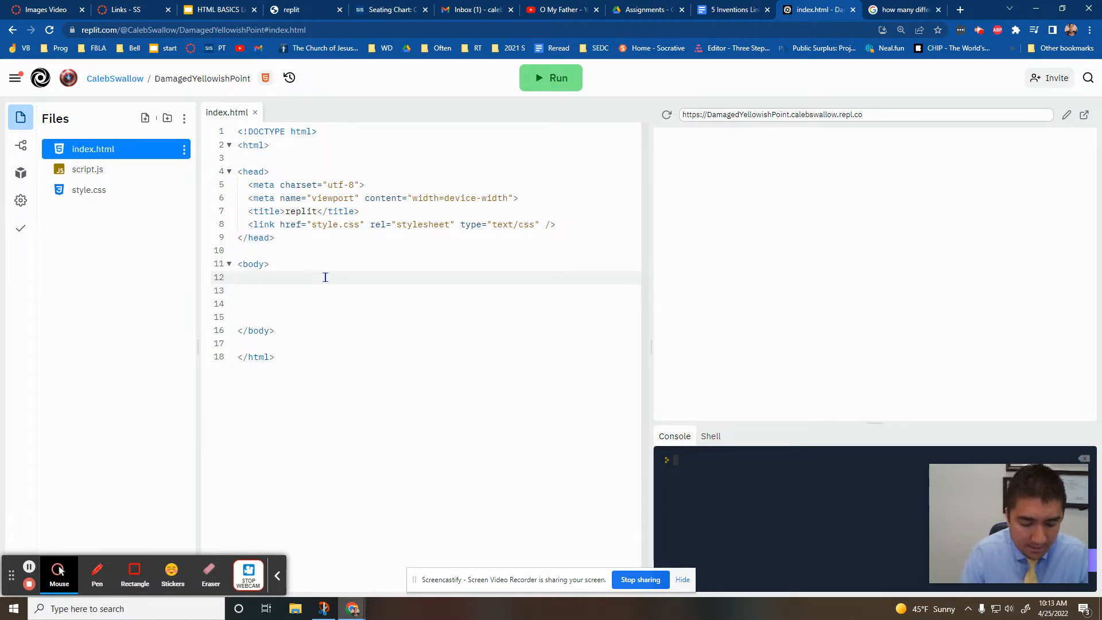
- Start an <a href="" tag on the empty line inside index.html's body
type("<")
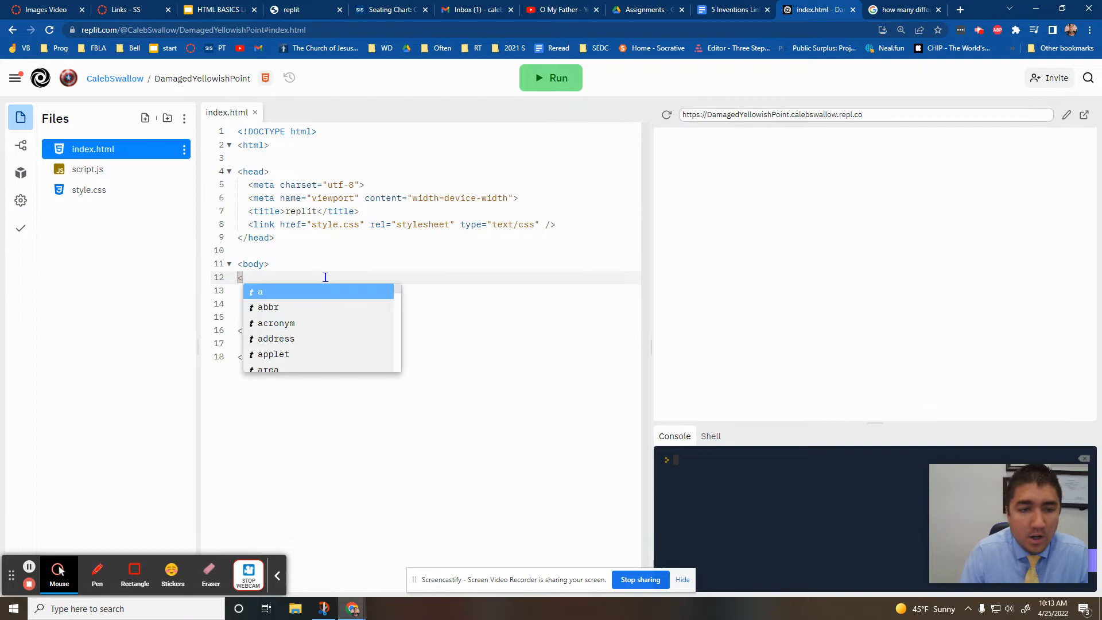
type("a")
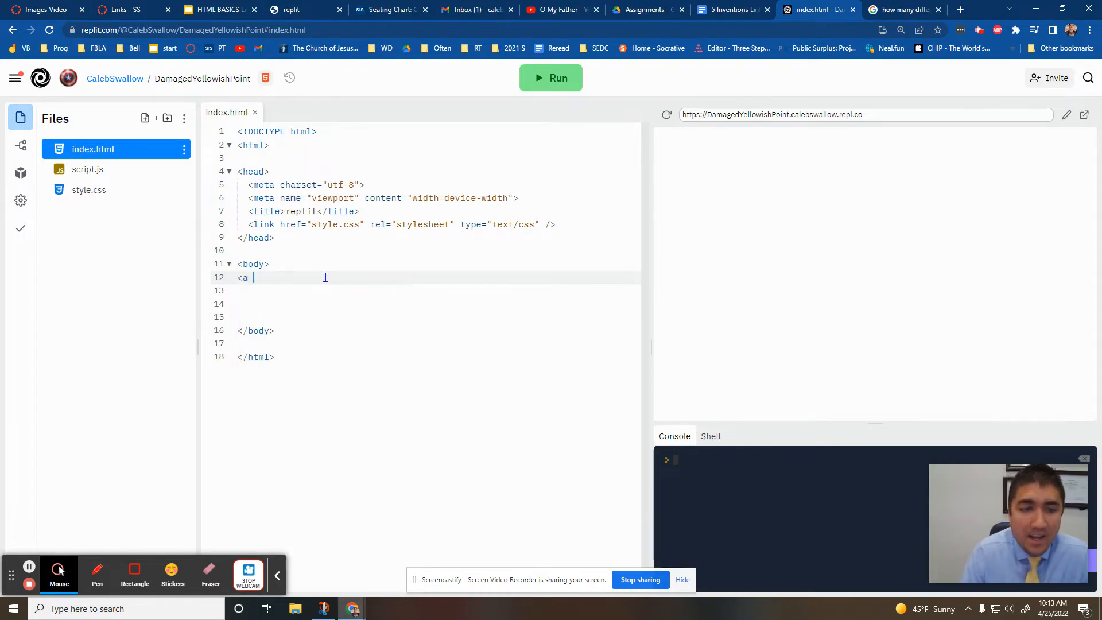
type("href=")
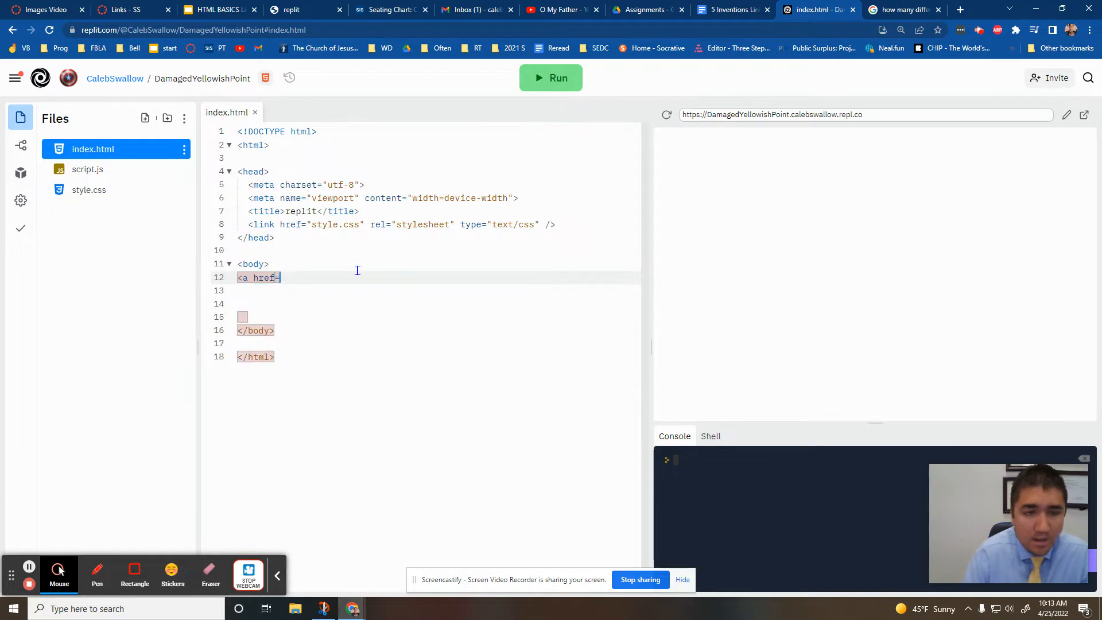
type("\"\"")
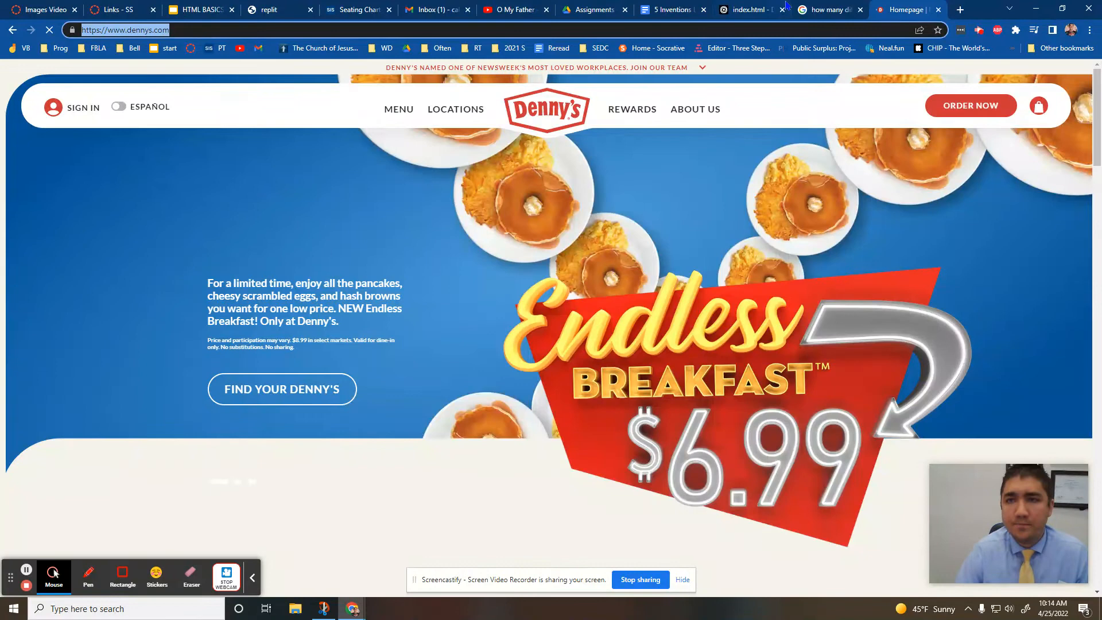
- Copy the dennys.com address from Chrome's address bar and return to the Replit tab
left_click(749, 10)
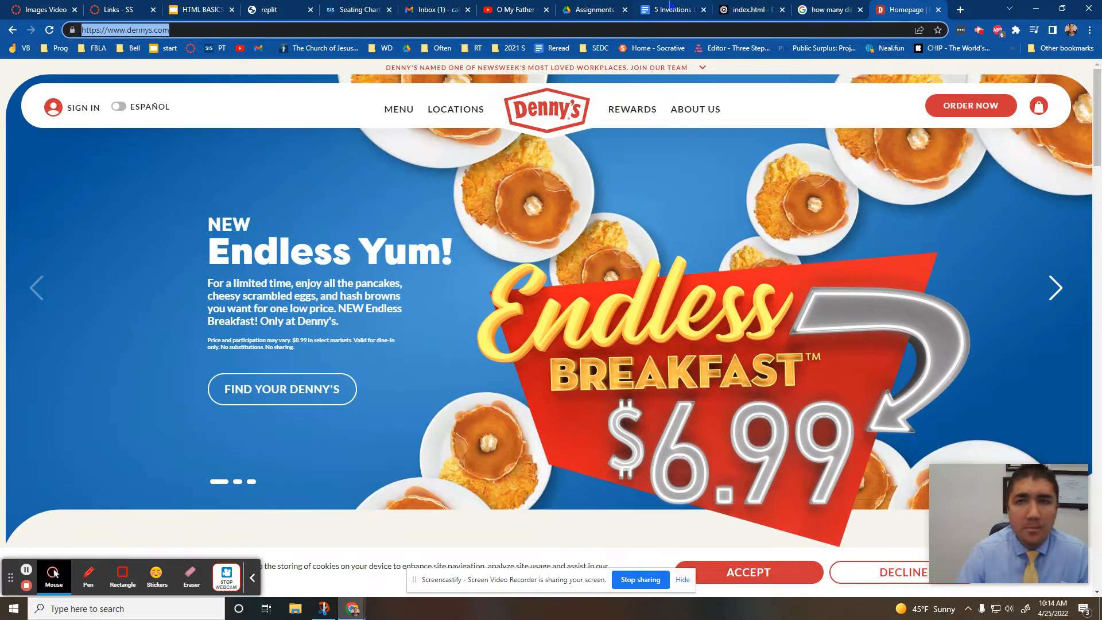
left_click(752, 9)
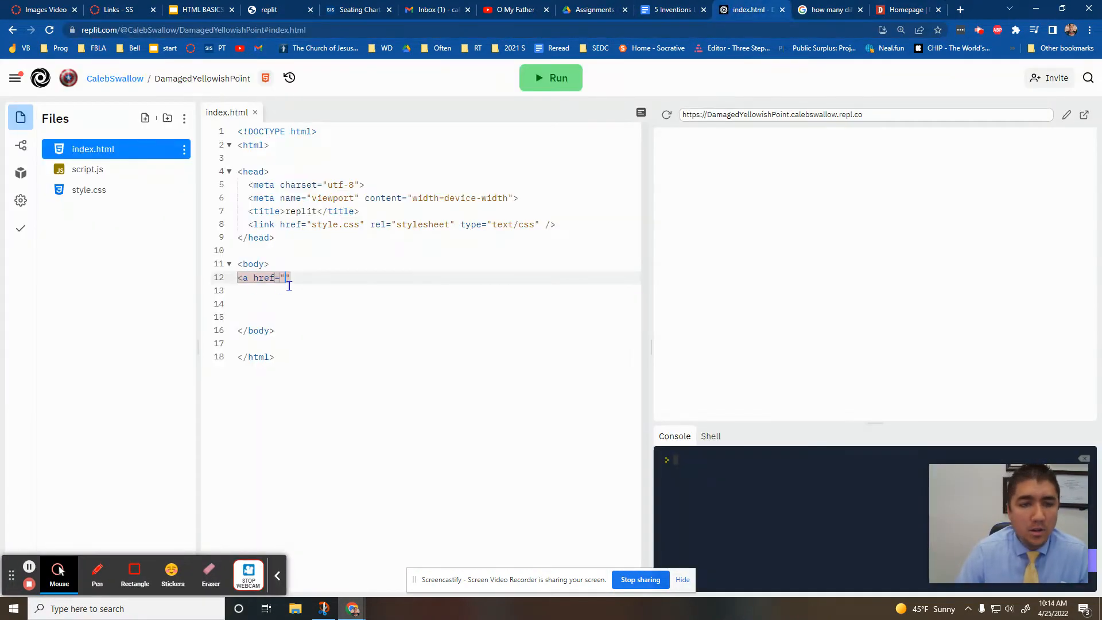
type("https://www.dennys.com/")
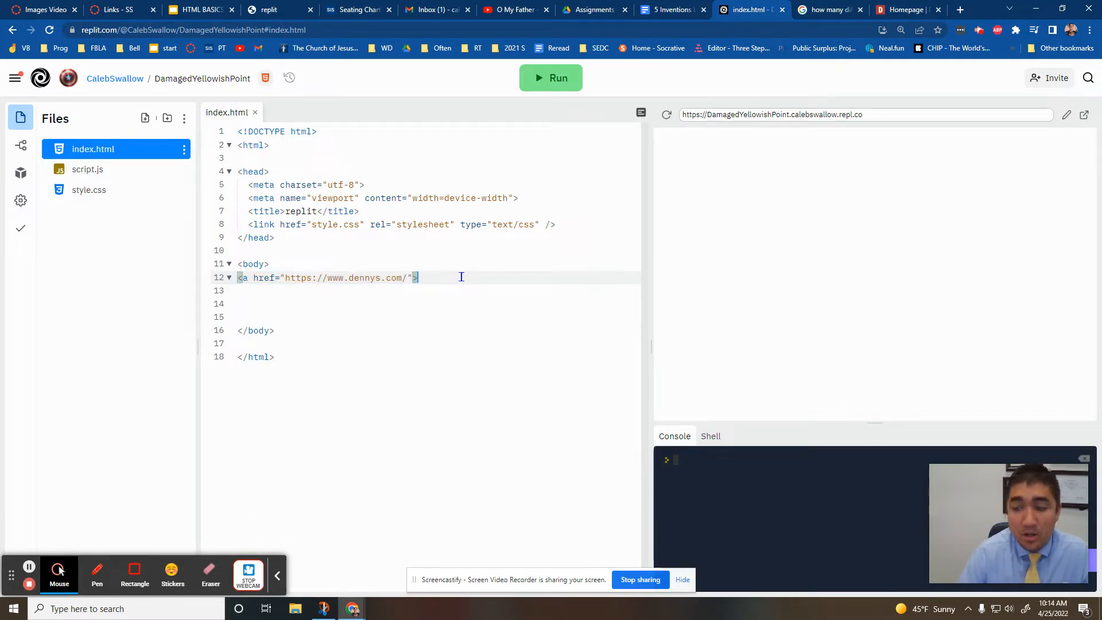
type("Denny's Web")
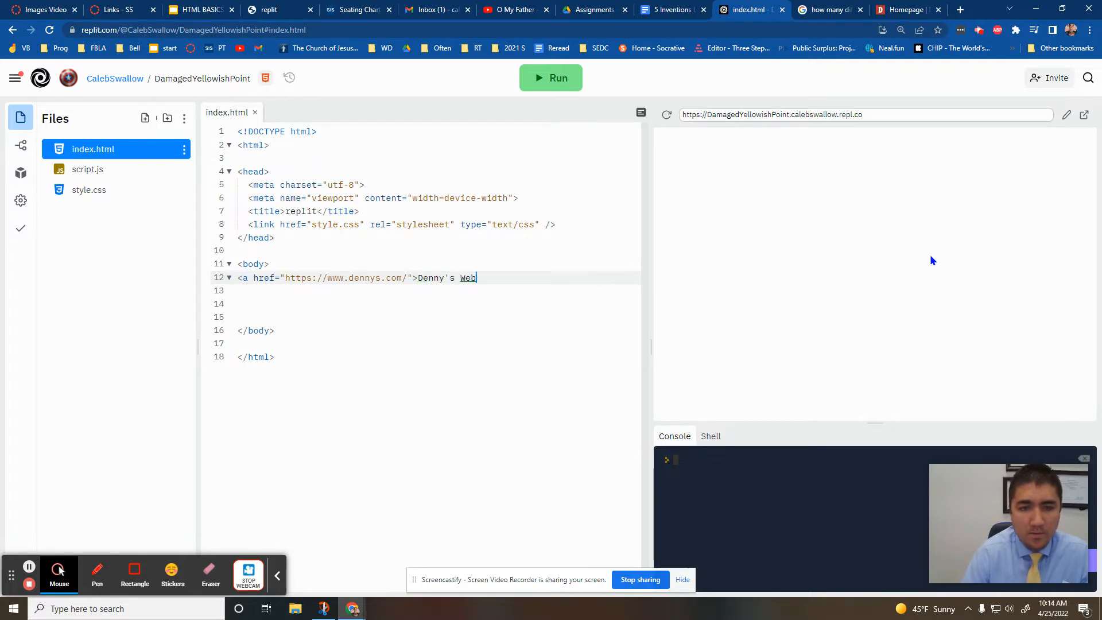
type("site</a>")
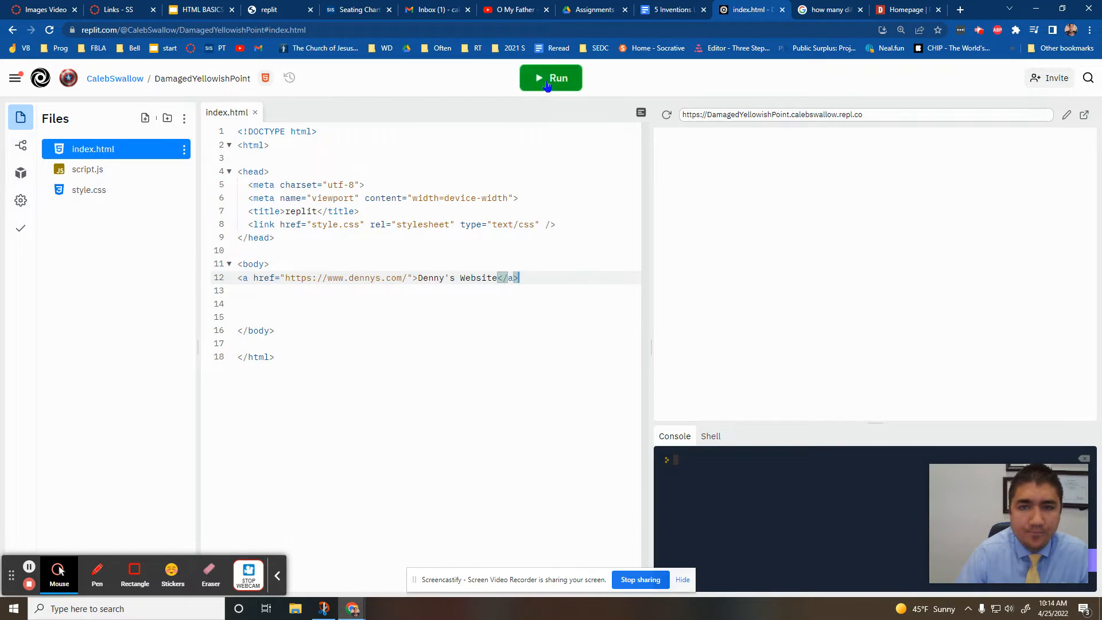
left_click(551, 78)
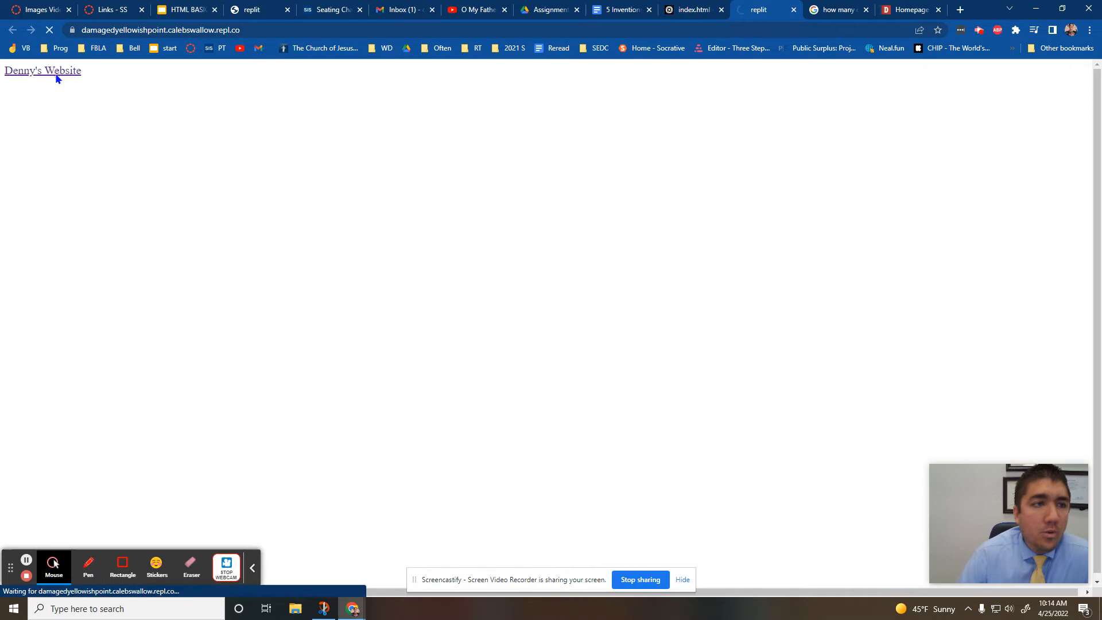
- Confirm the Denny's Website preview link opens dennys.com, then return to Replit
left_click(42, 70)
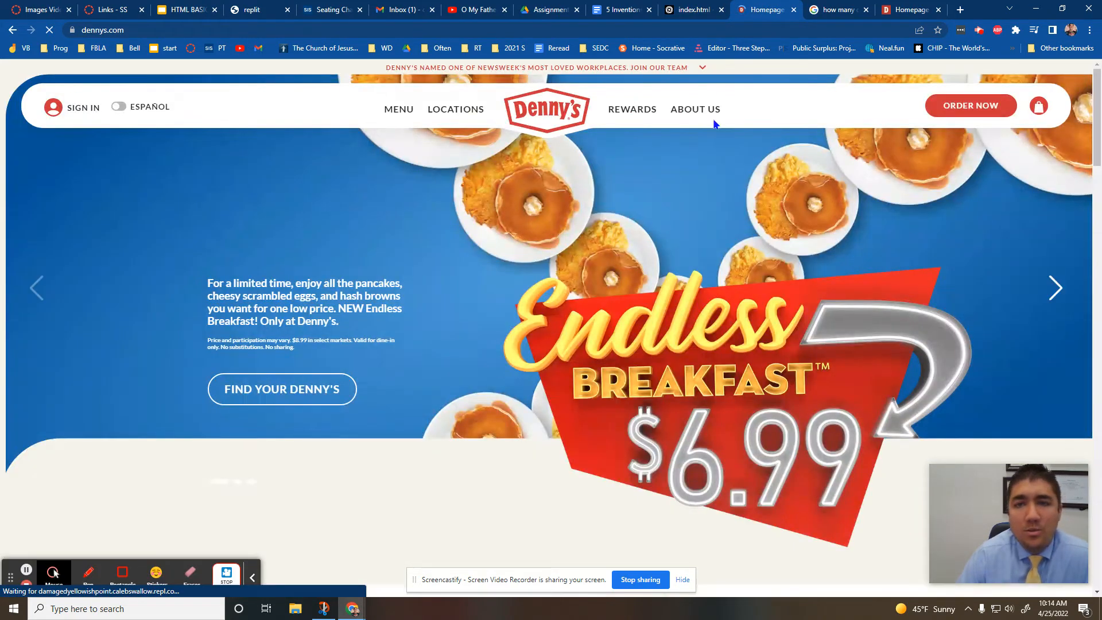
left_click(692, 9)
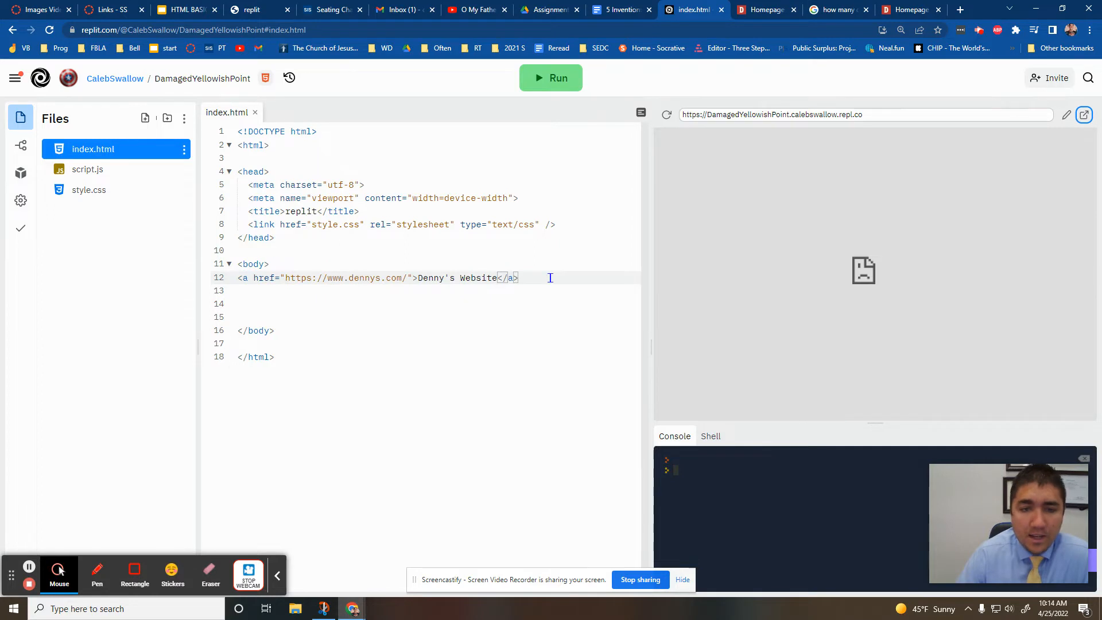
- Begin a second <a href tag on a new line below the Denny's link
key("enter")
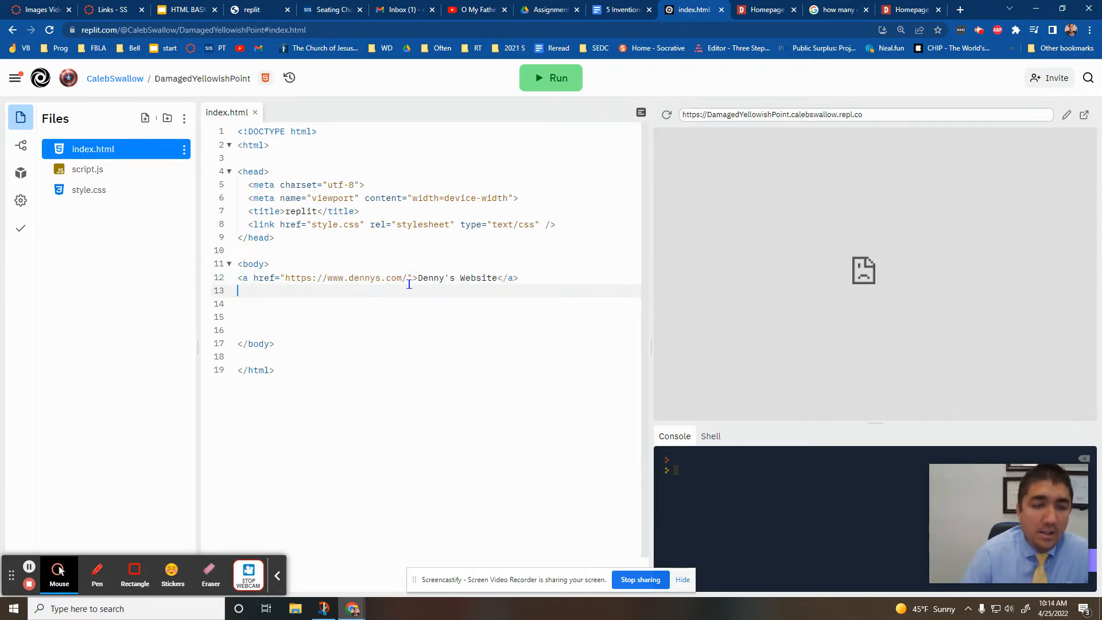
type("<")
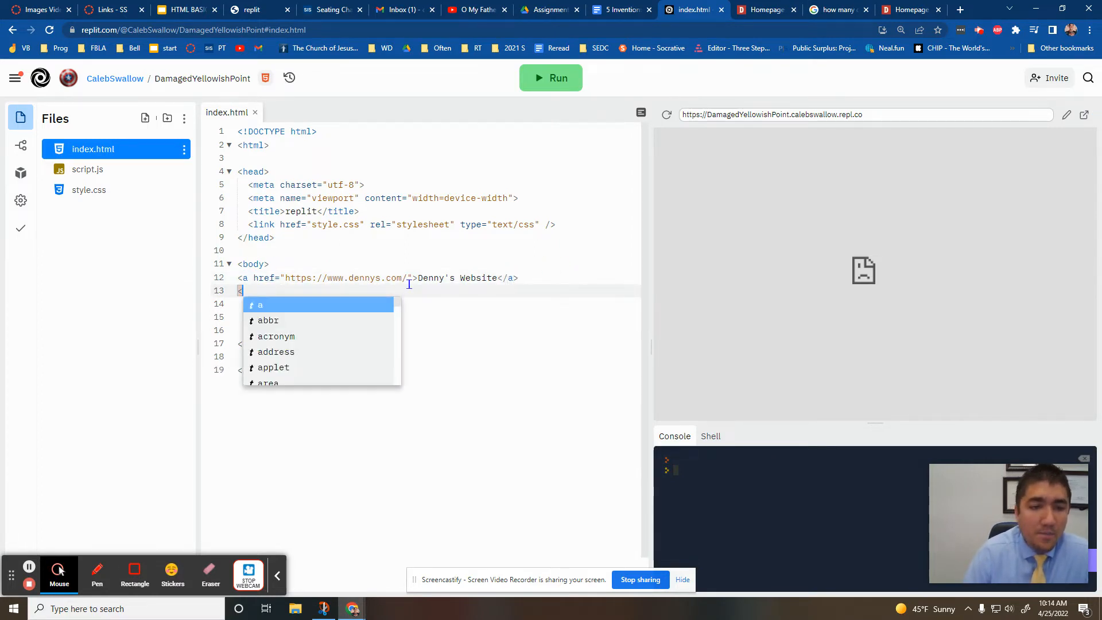
type("a href = \"")
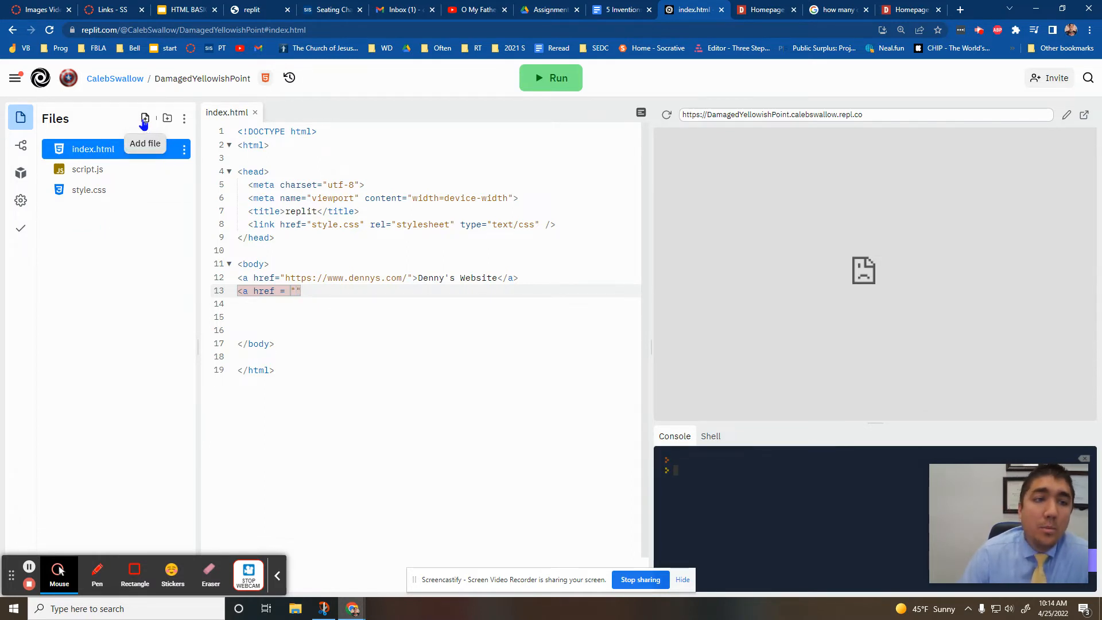
- Create page2.html with a <h1>Page</h1> heading and switch back to index.html
type("page2.html")
type("<h1></h1>")
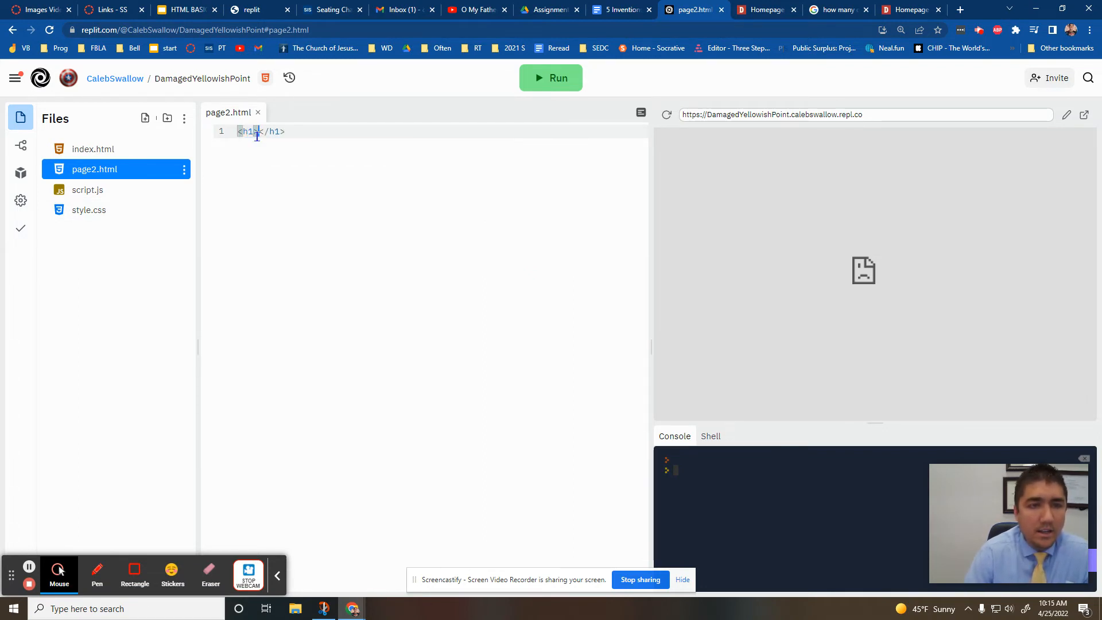
type("Page")
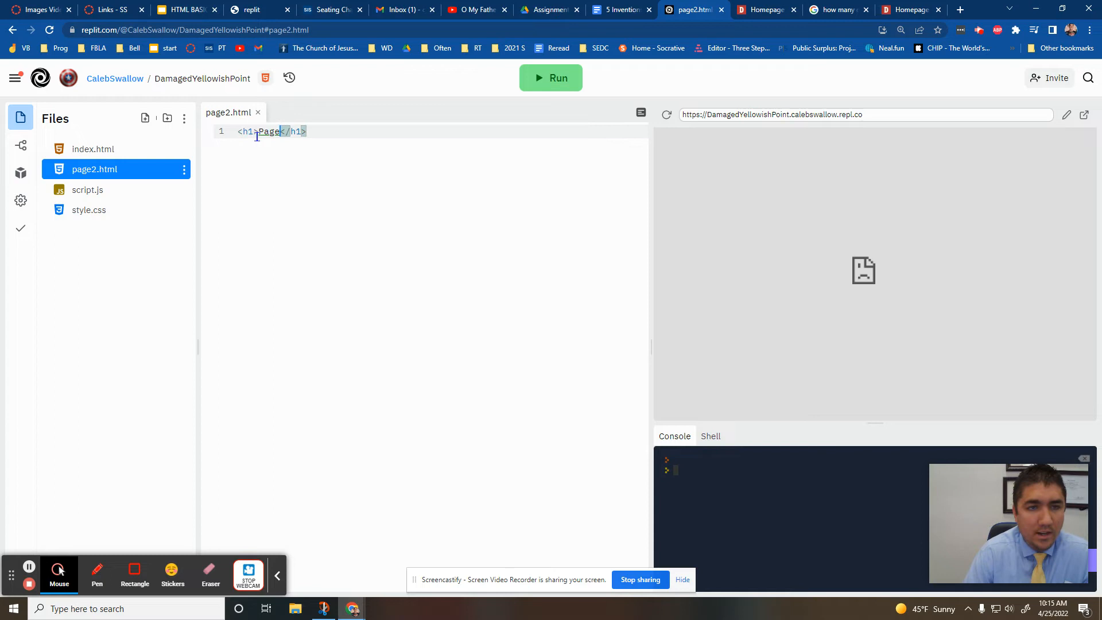
left_click(93, 149)
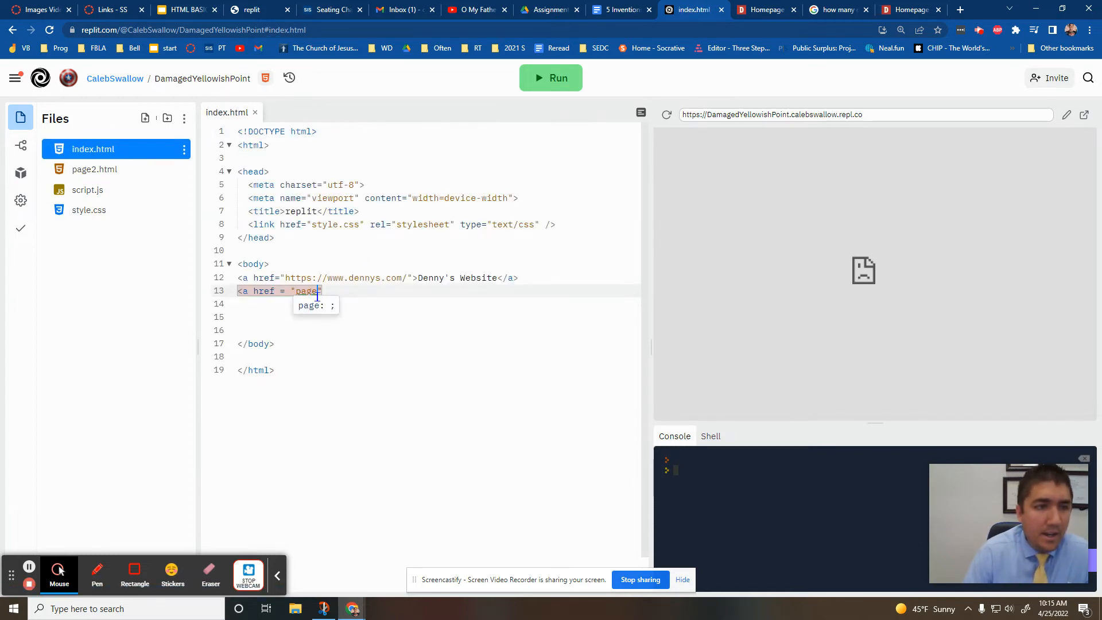
- Point the second link at page2.html, labelled Page 2, and run the project
type("2.html")
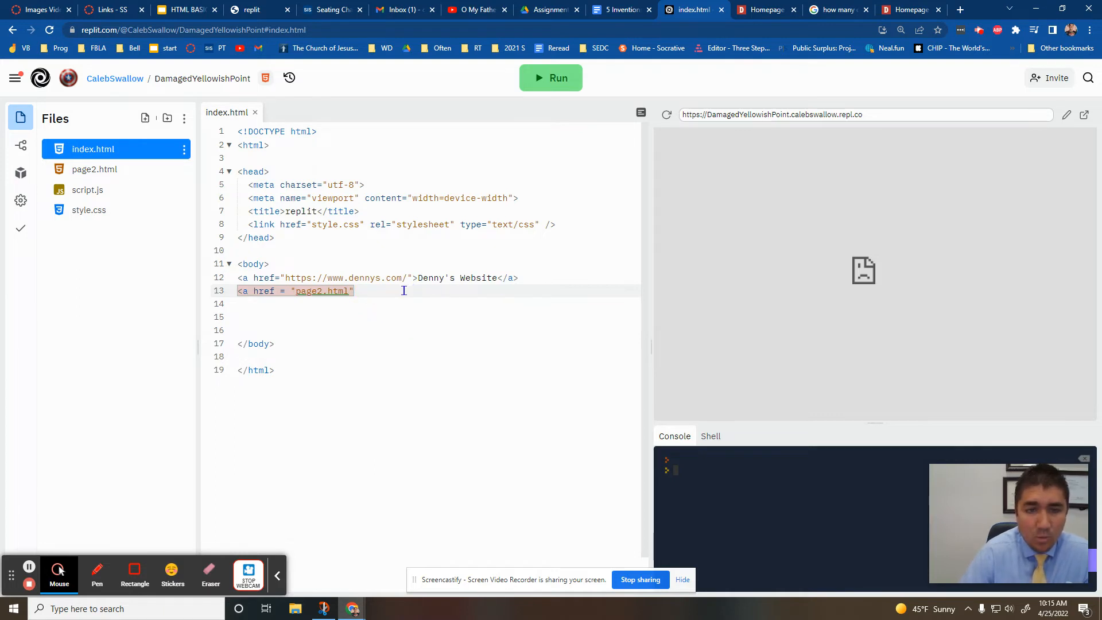
type(">Page 2 <")
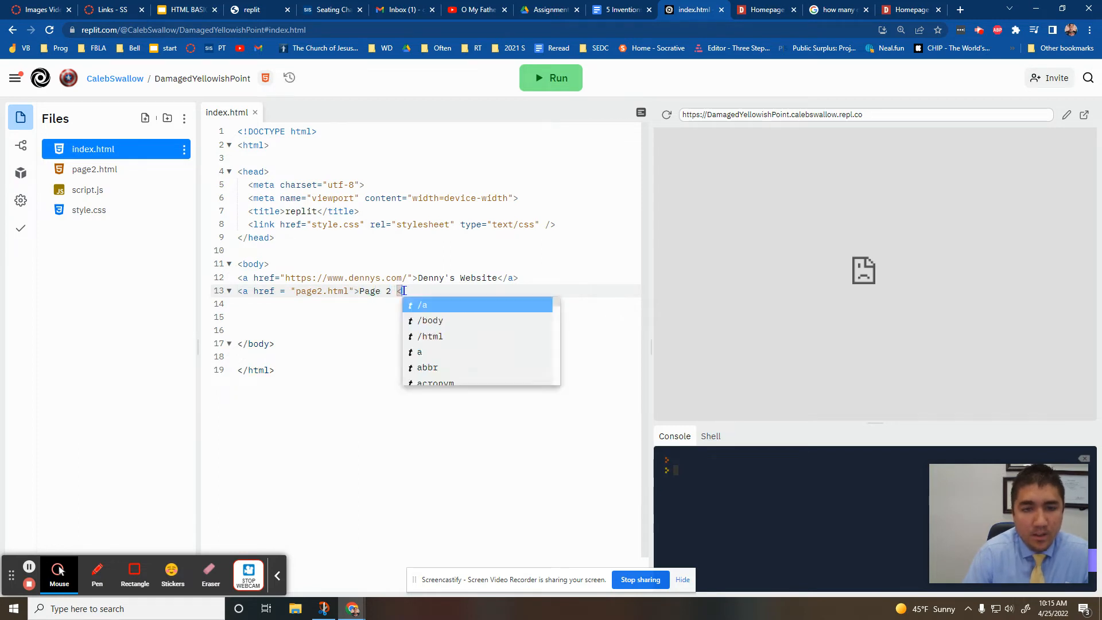
left_click(551, 77)
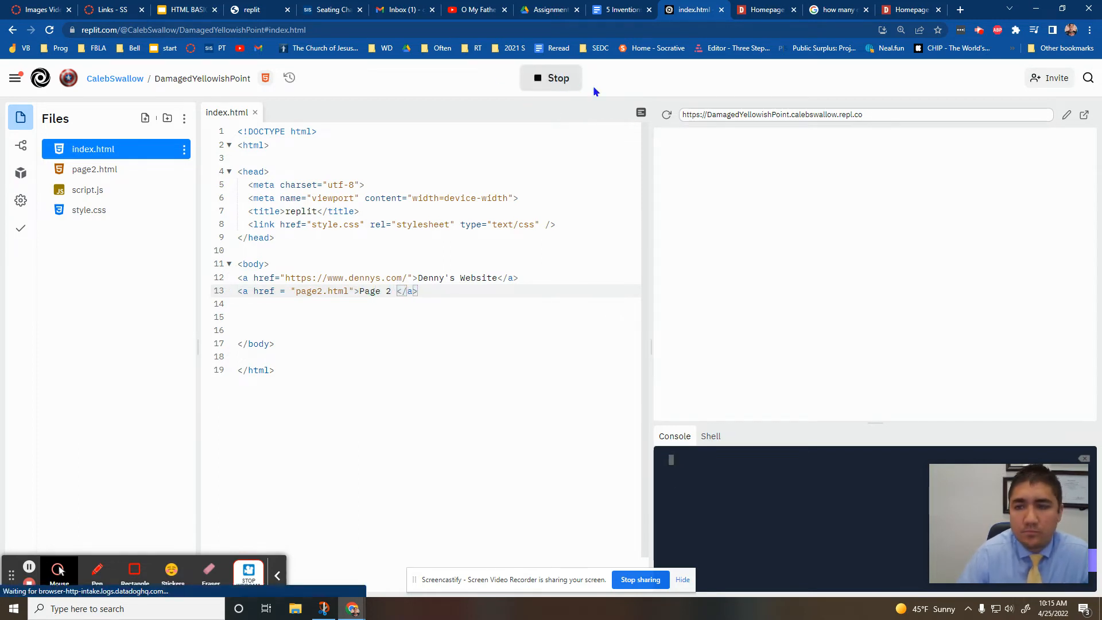
- Follow the Page 2 link in the preview, then open page2.html for editing
left_click(558, 78)
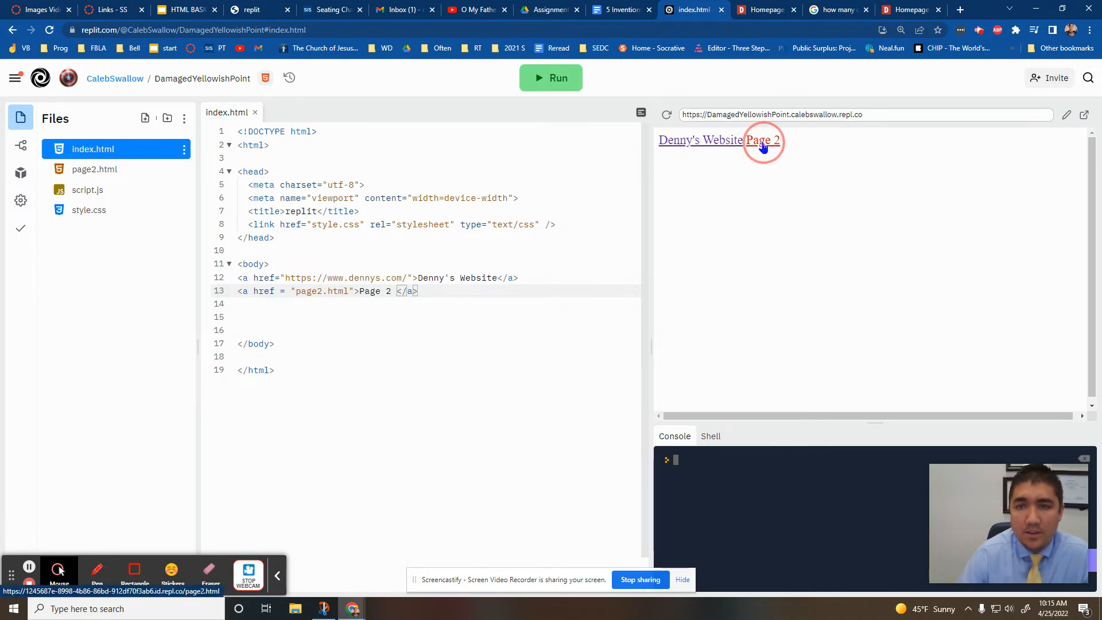
left_click(762, 140)
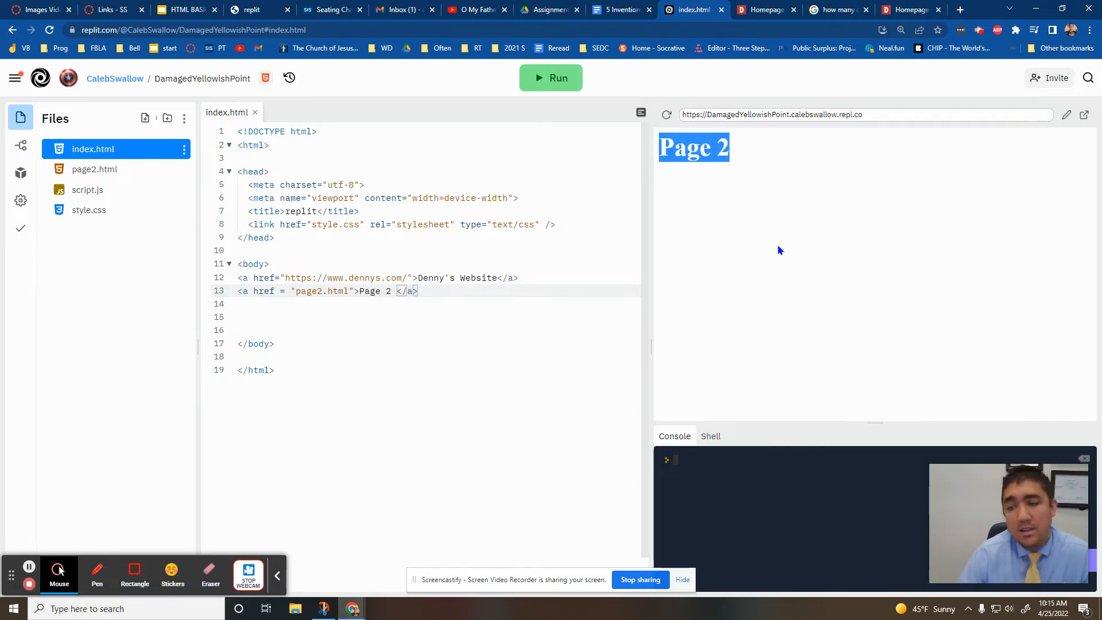
left_click(95, 169)
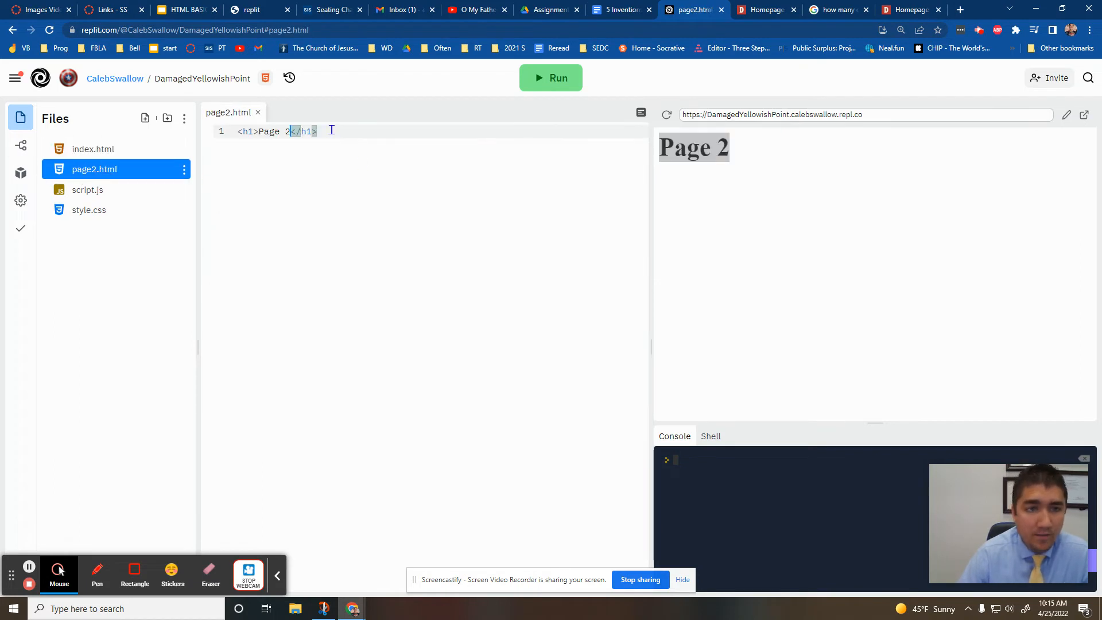
- Copy index.html's boilerplate into page2.html with an <h1> Page 2 heading, then run
left_click(93, 148)
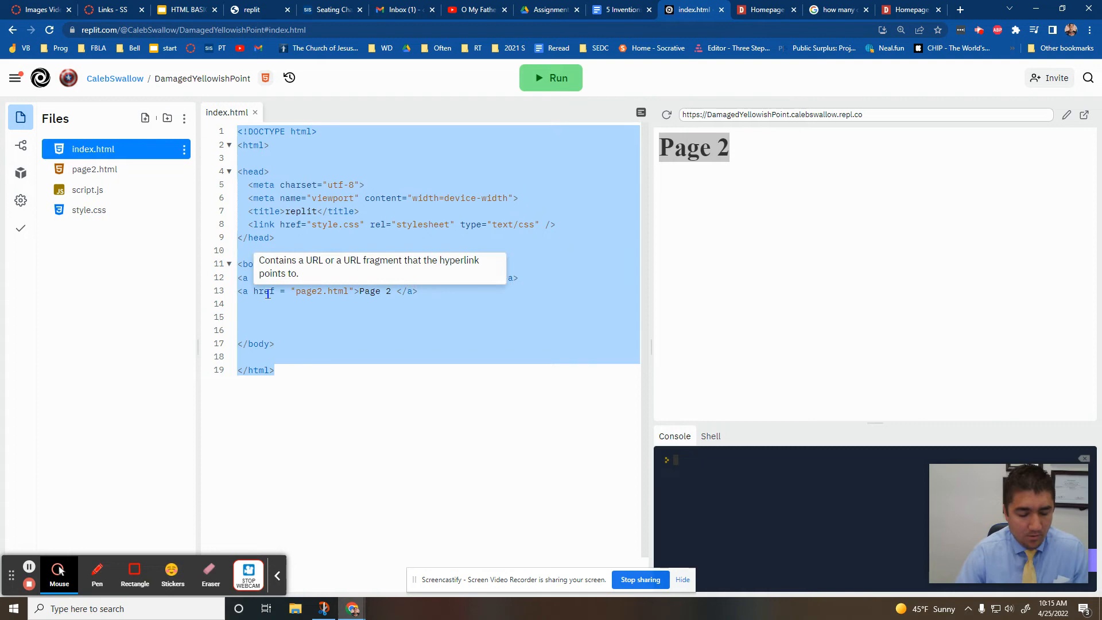
left_click(94, 169)
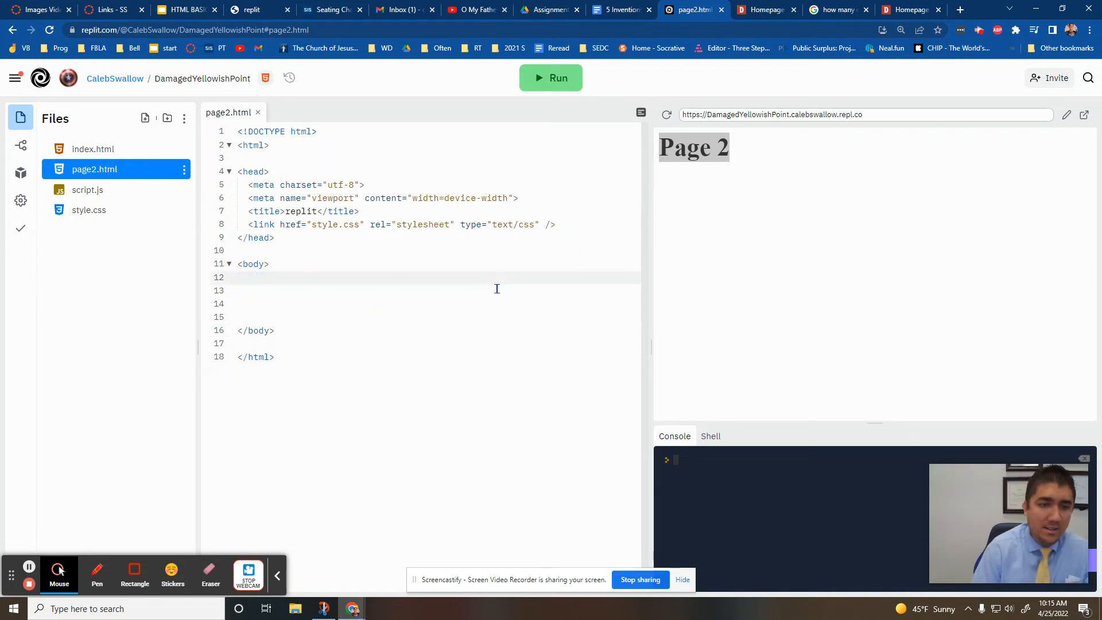
type("<h1> Page 2</h1>")
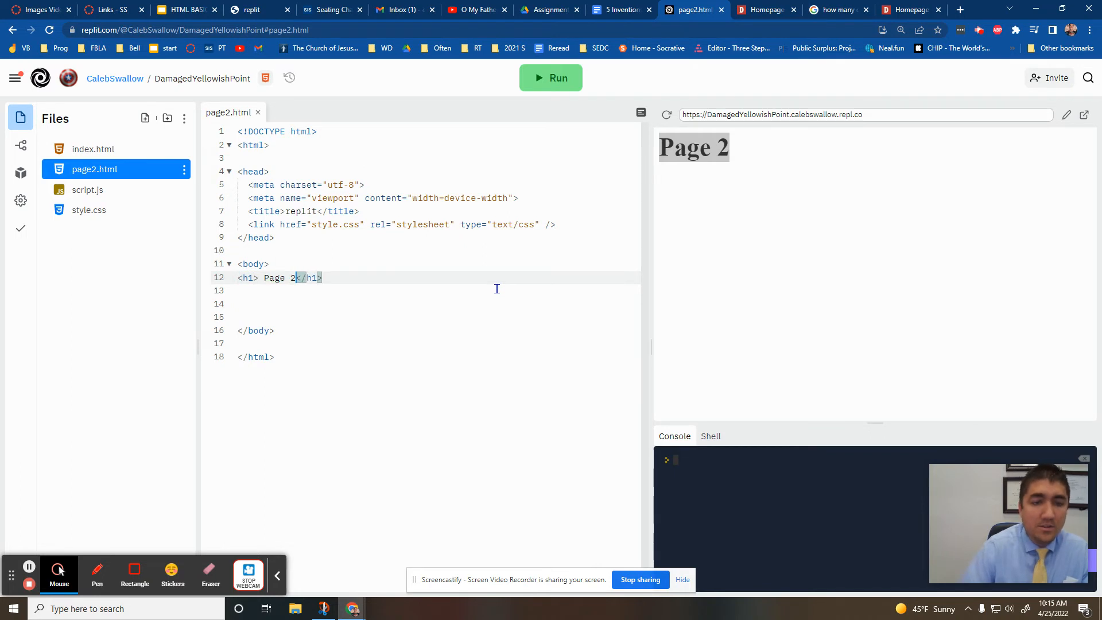
left_click(551, 78)
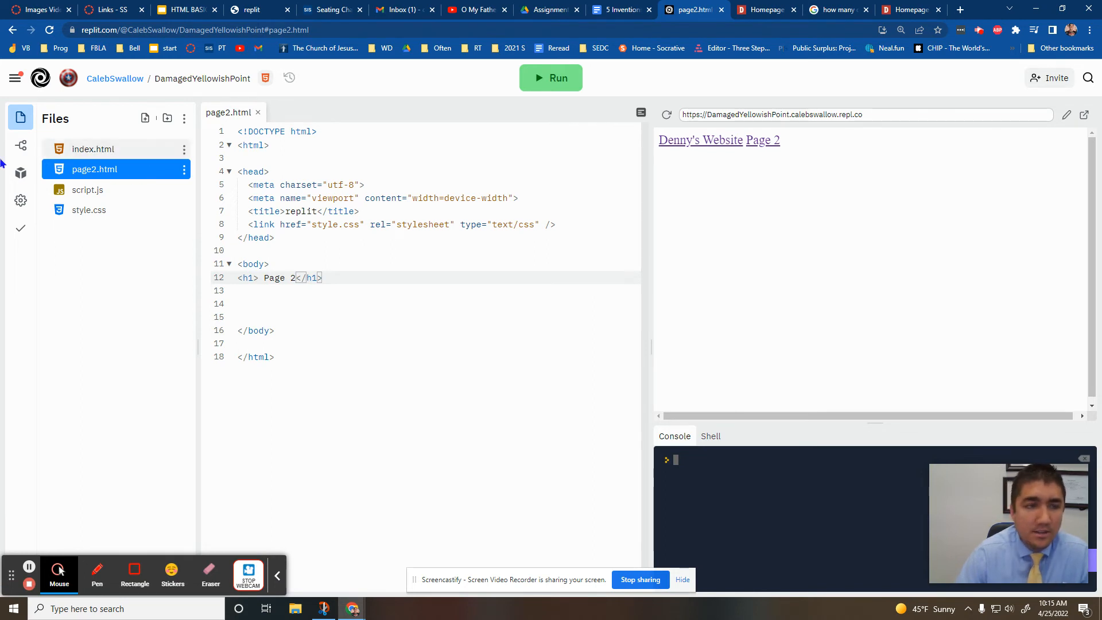
mouse_move(132, 150)
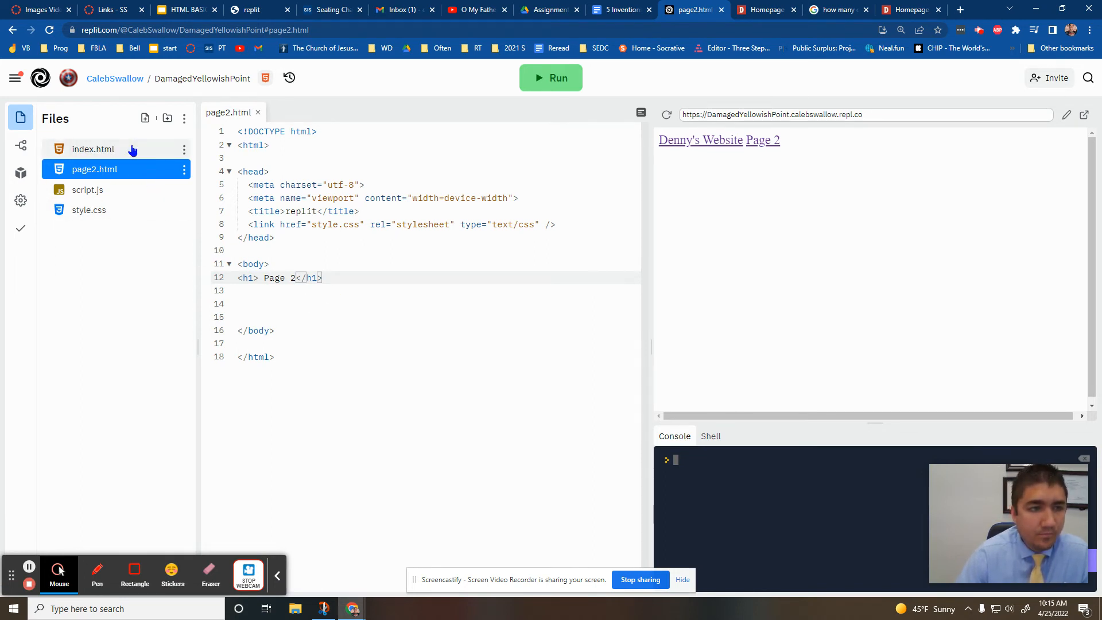
- Add a Home Page link to index.html below page2.html's heading, then test Page 2
type("<a href = \"")
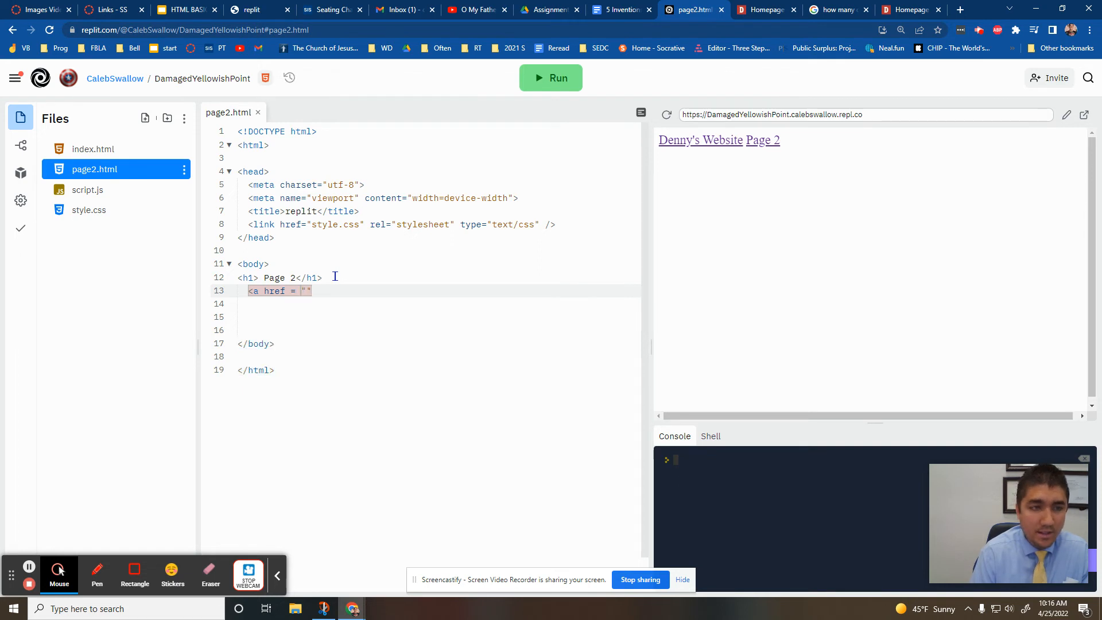
type("index.")
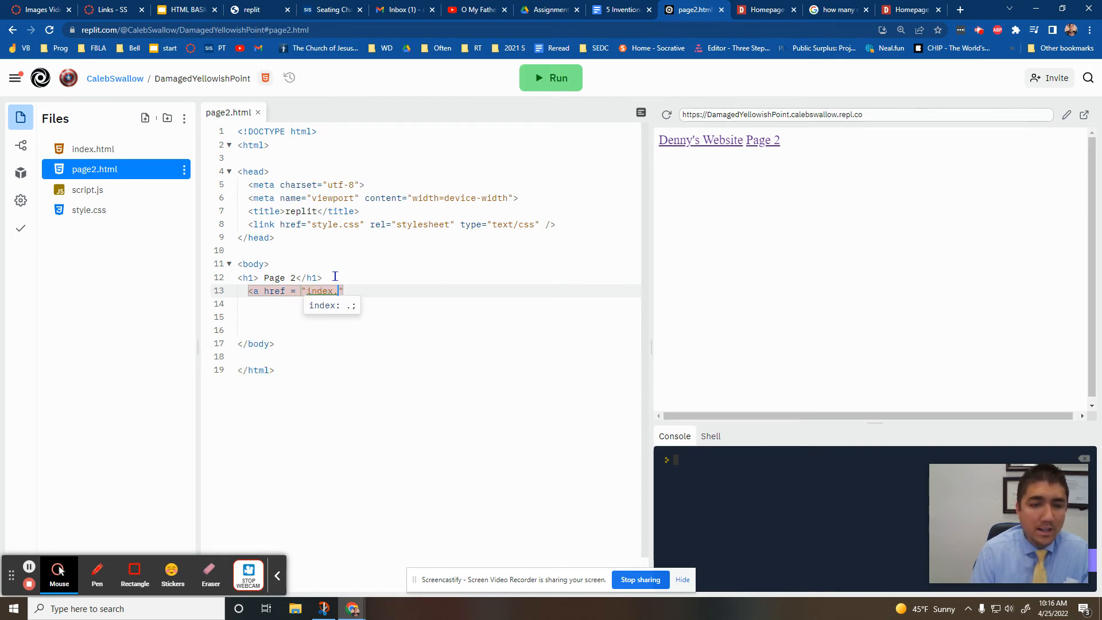
type("html\"> P")
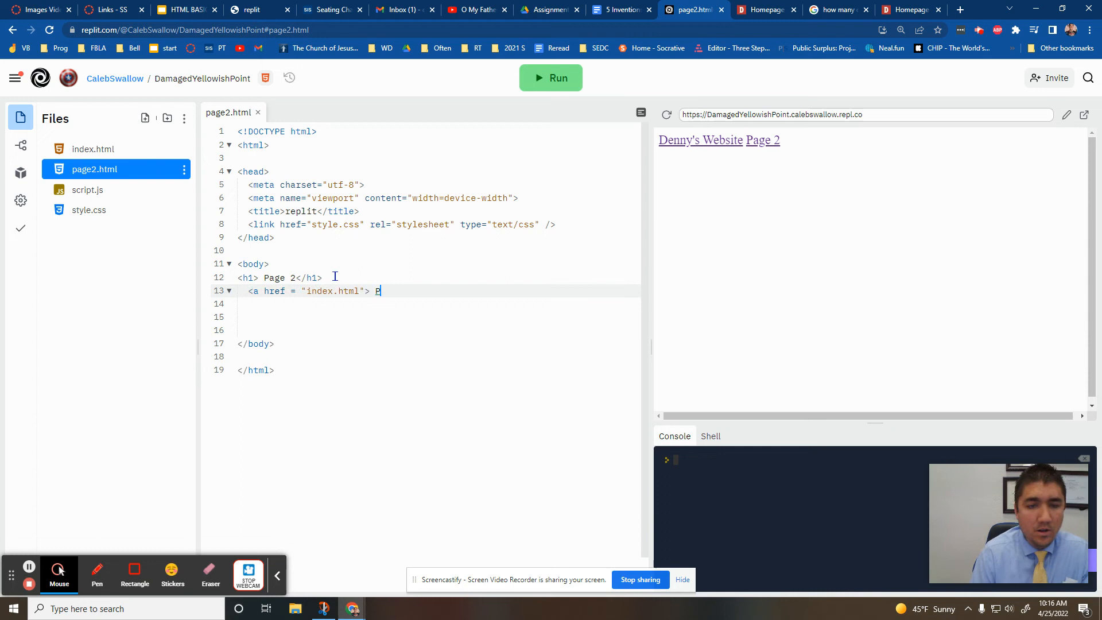
type("Home")
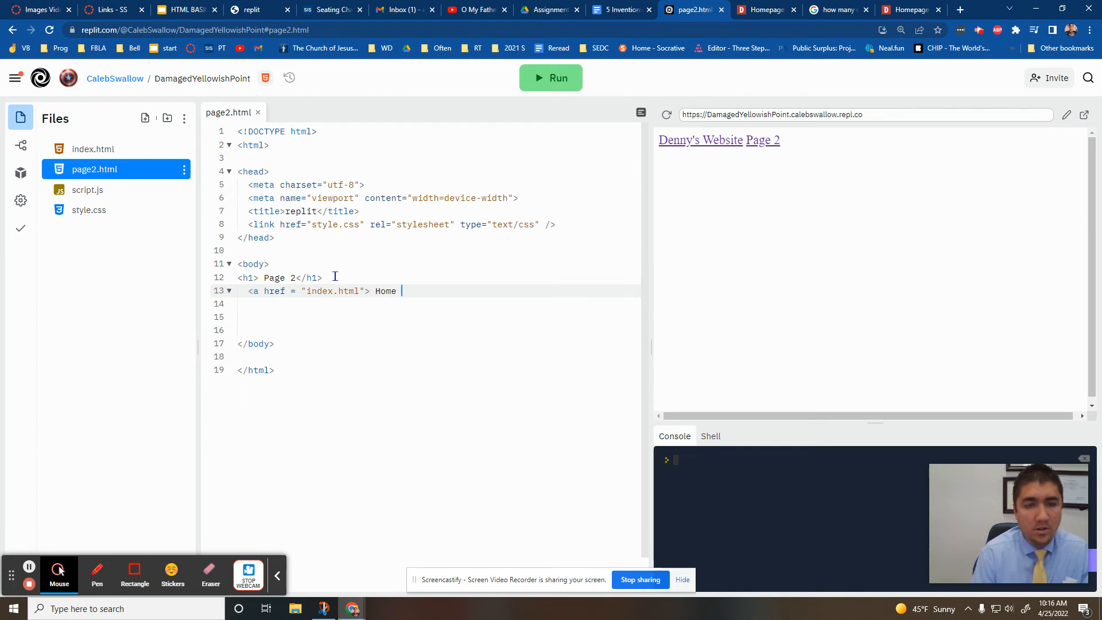
type("Page </a>")
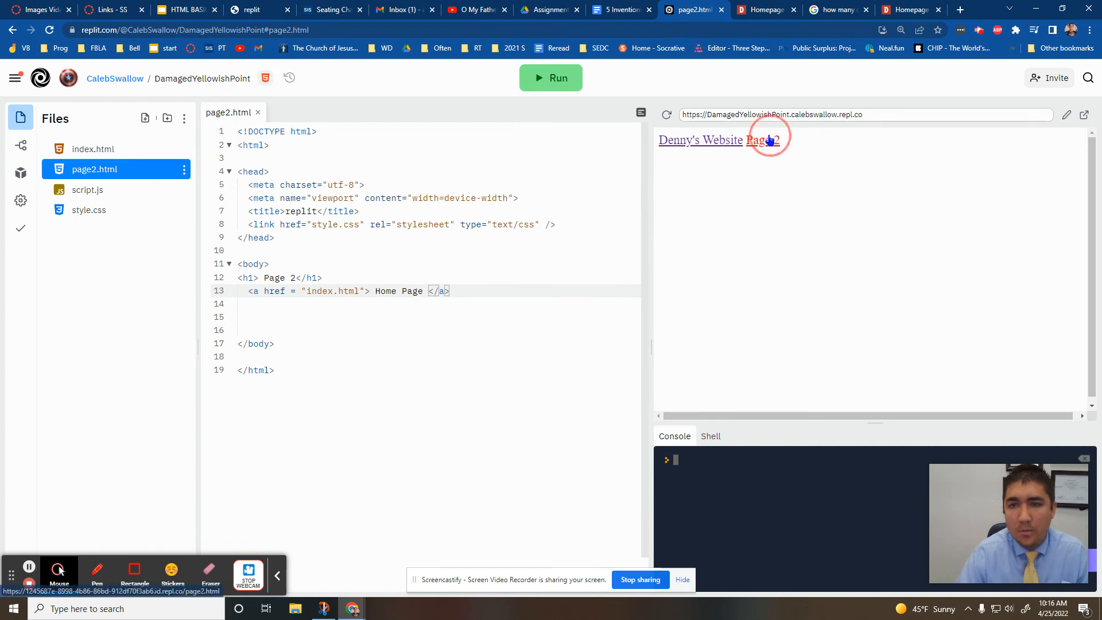
left_click(766, 140)
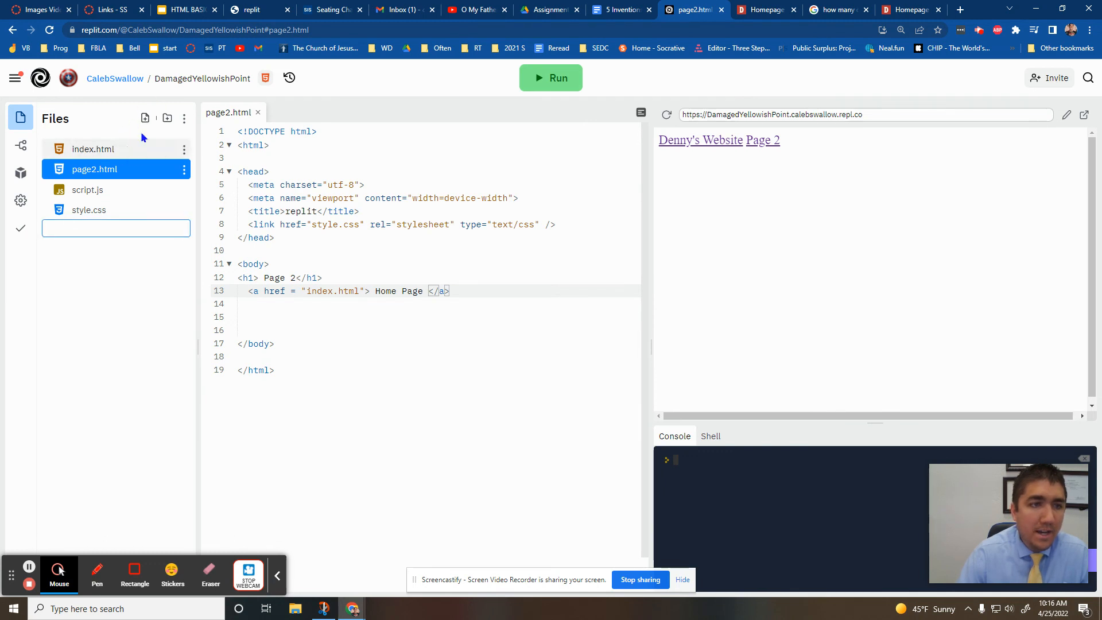
type("page3")
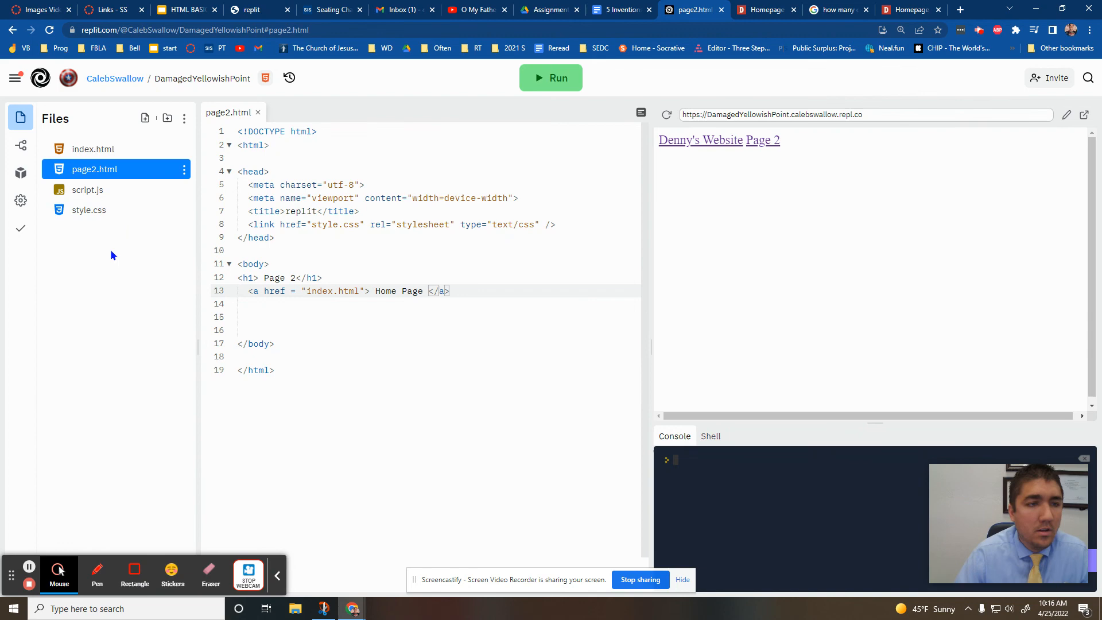
key("ctrl+plus")
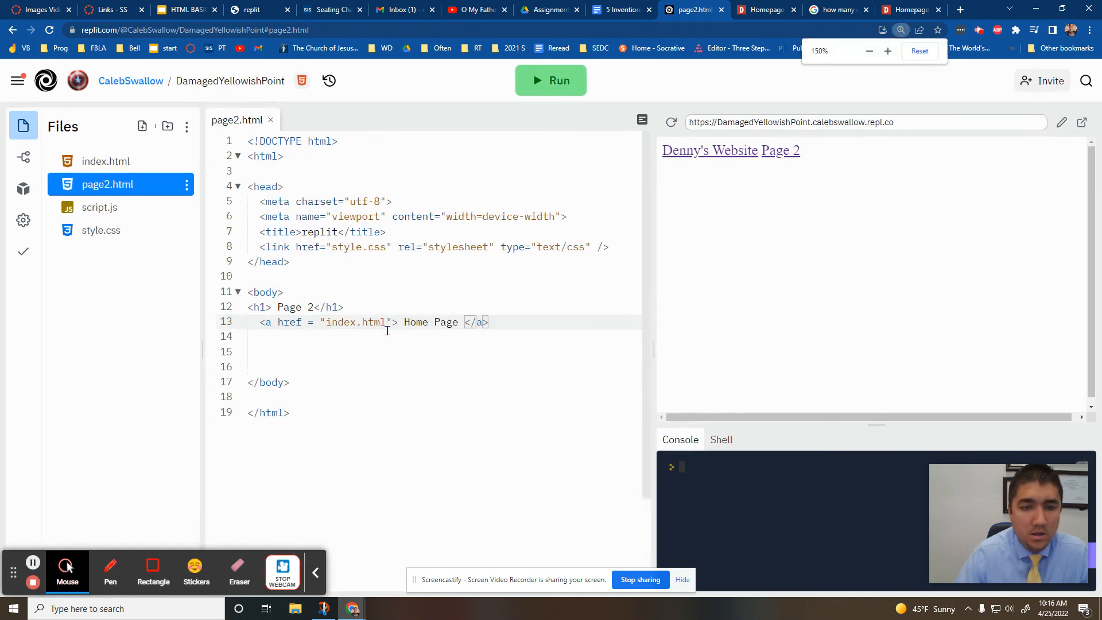